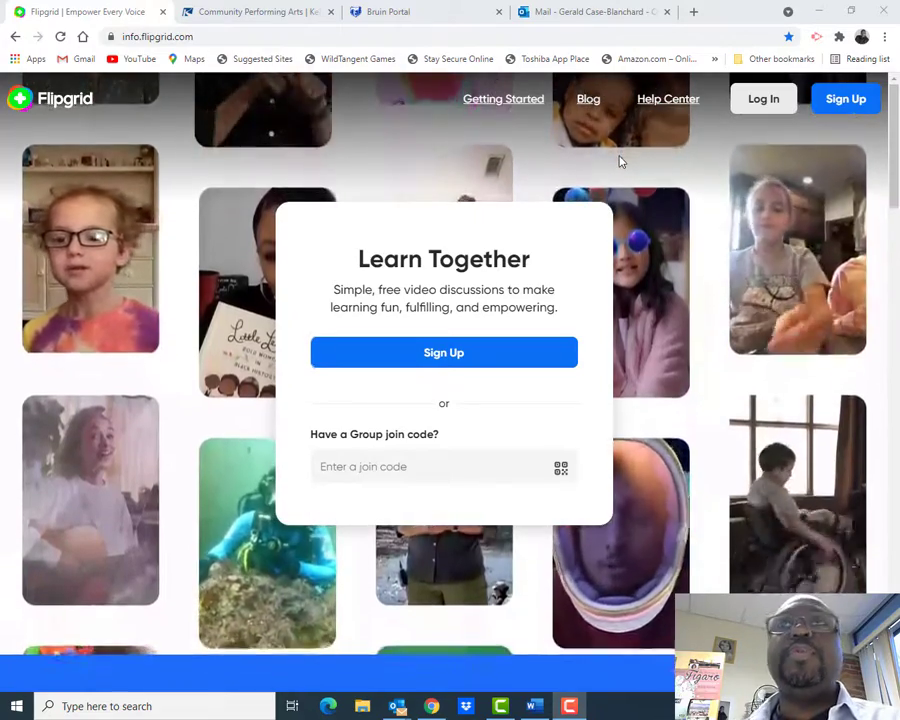
{"action": "mouse_move", "coordinate": [356, 58]}
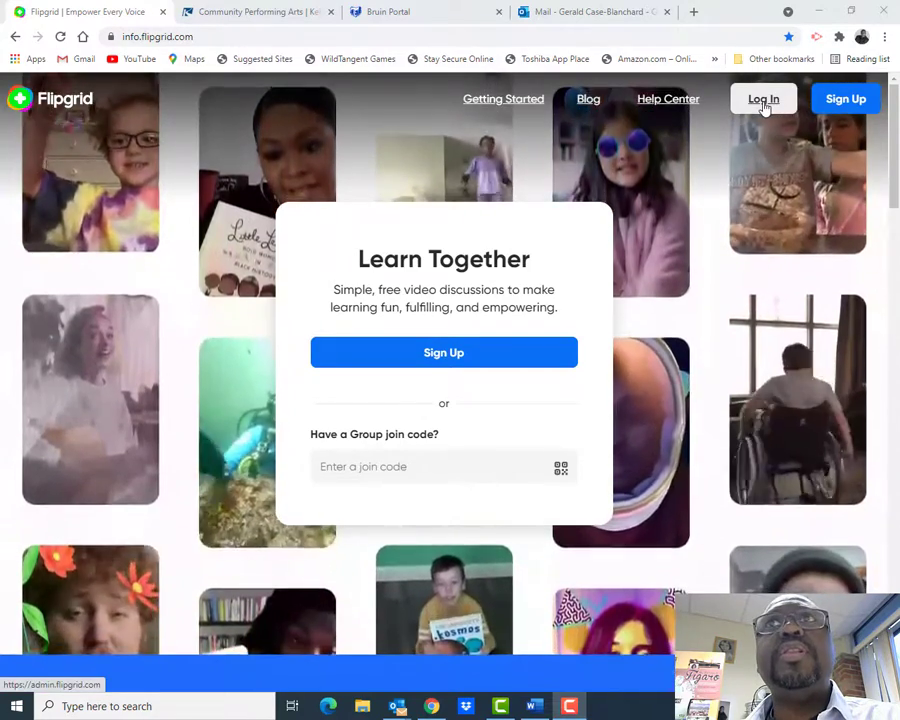
Sign in to the educator account to reach the Groups dashboard.
{"action": "left_click", "coordinate": [764, 98]}
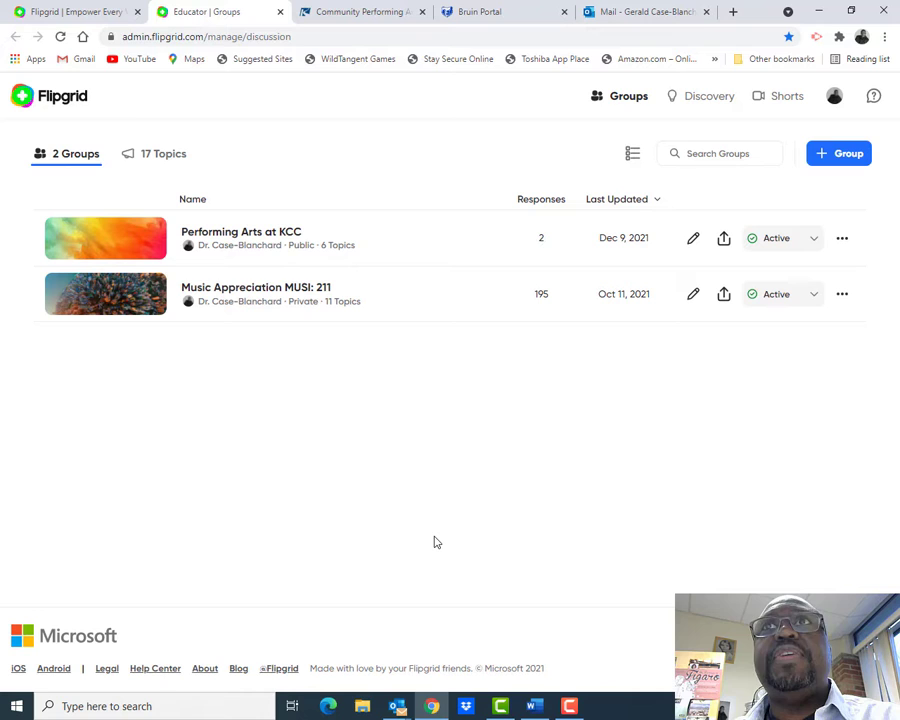
{"action": "mouse_move", "coordinate": [372, 450]}
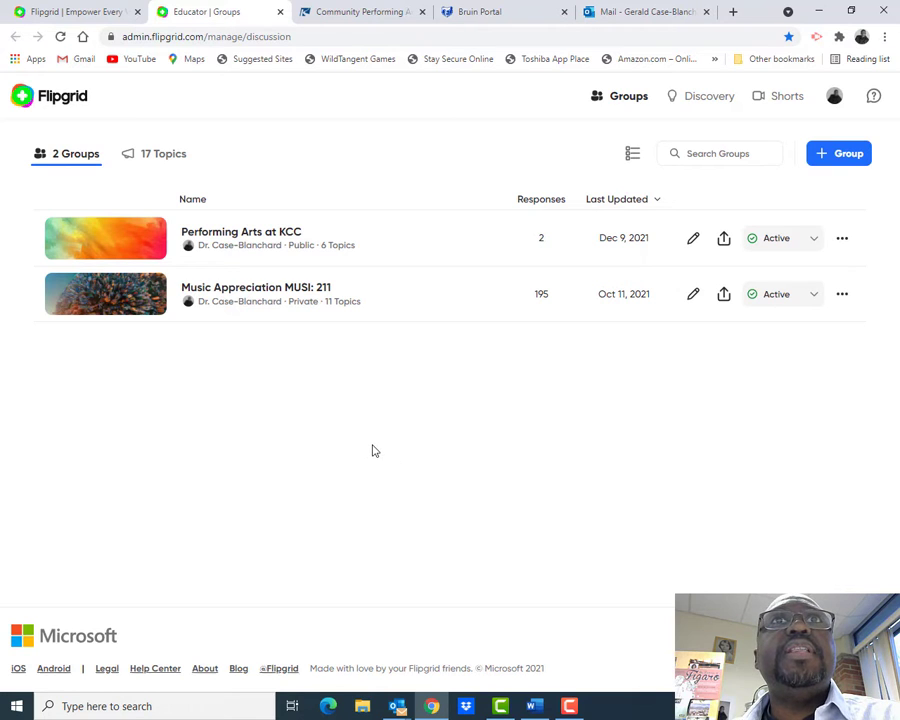
{"action": "mouse_move", "coordinate": [258, 244]}
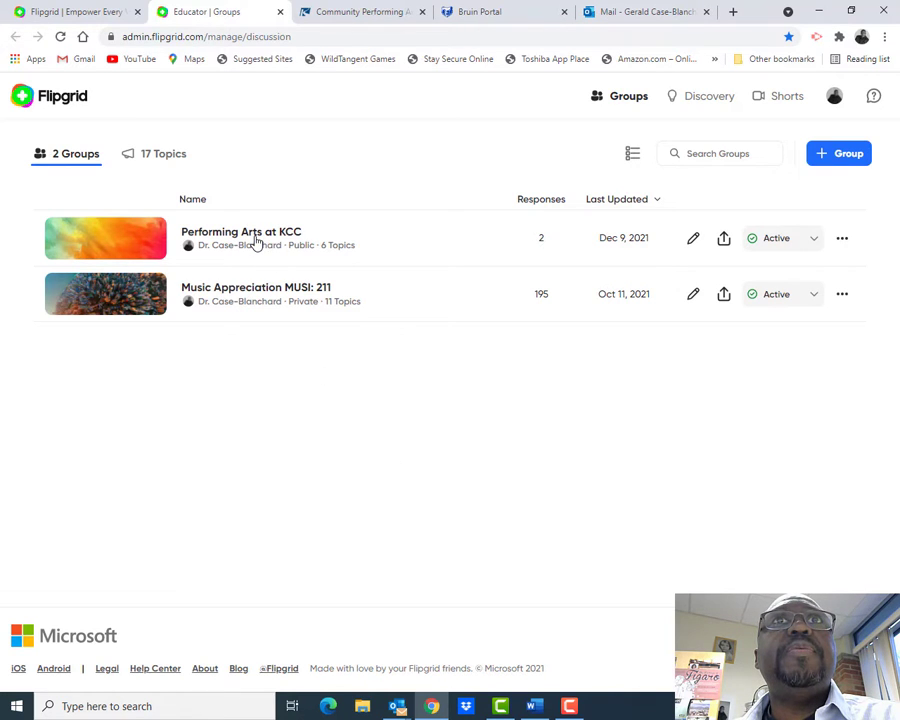
Enter the Performing Arts at KCC group and switch to Member view of its topics.
{"action": "left_click", "coordinate": [240, 232]}
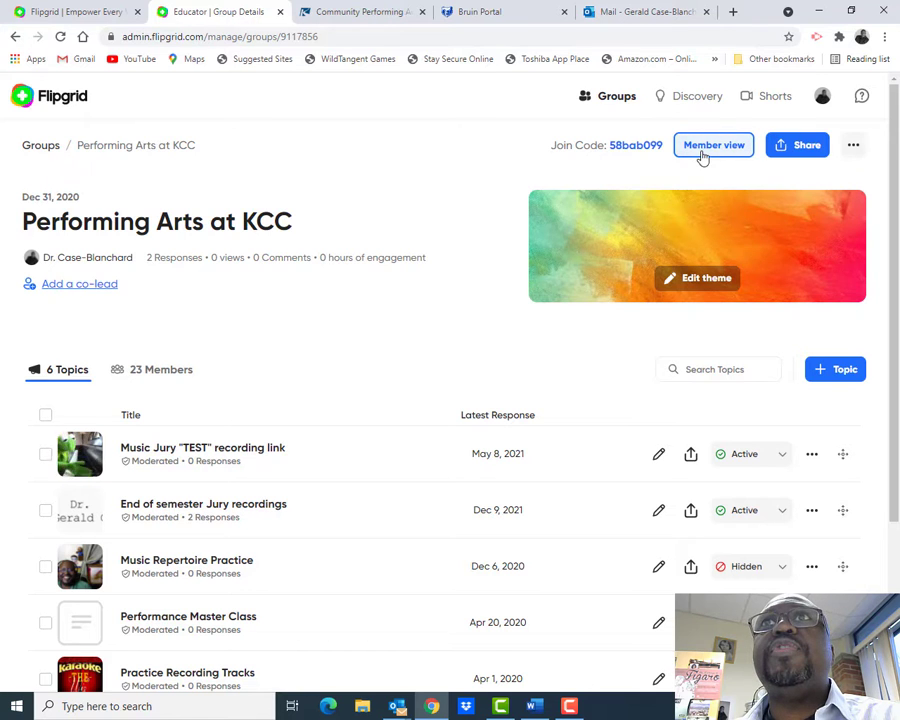
{"action": "left_click", "coordinate": [712, 144]}
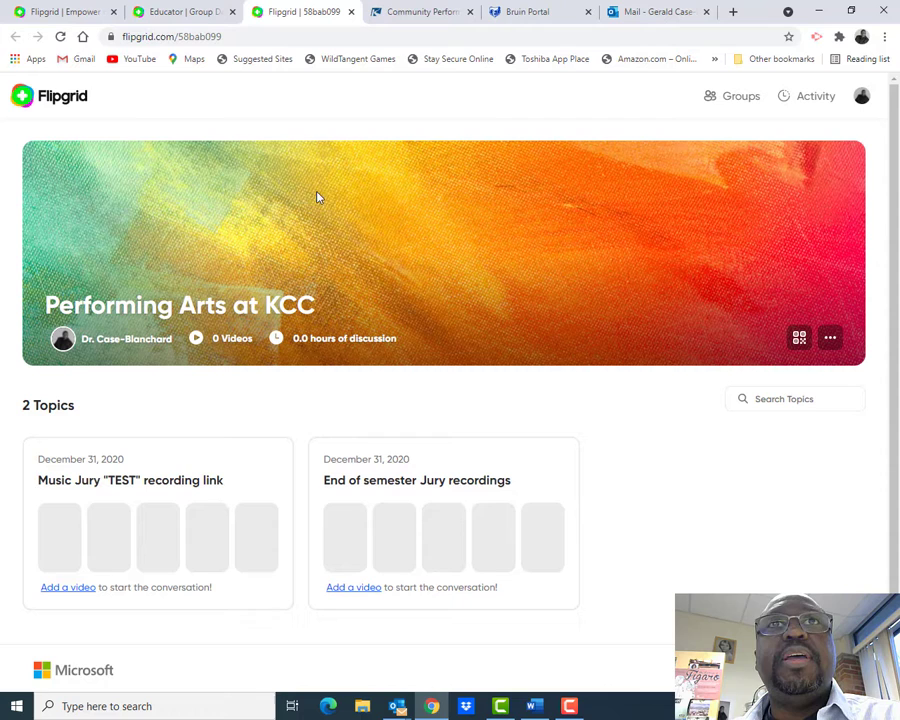
{"action": "mouse_move", "coordinate": [600, 414]}
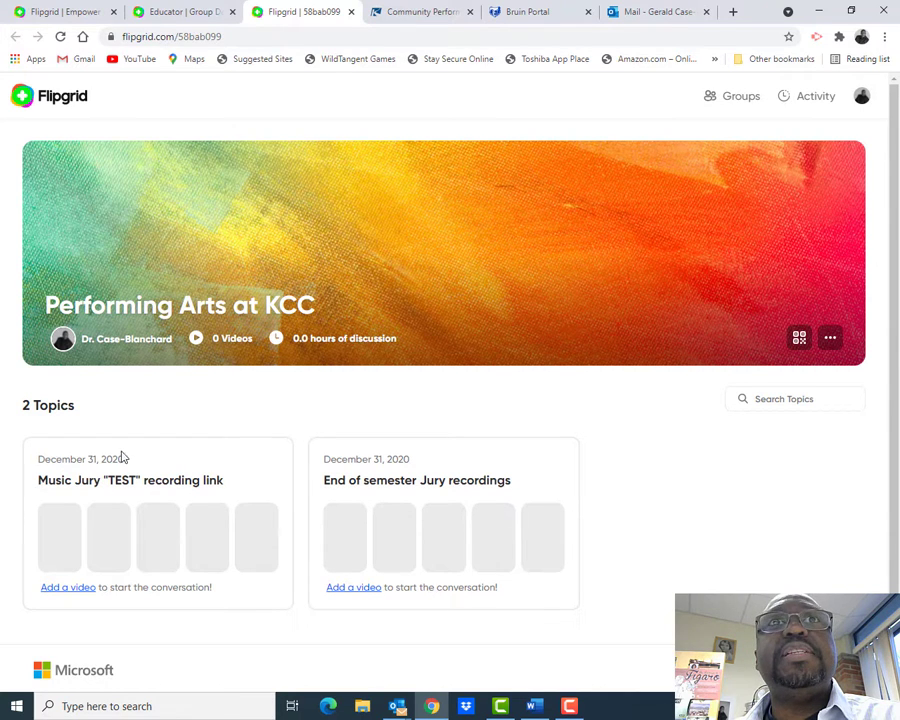
{"action": "mouse_move", "coordinate": [616, 488]}
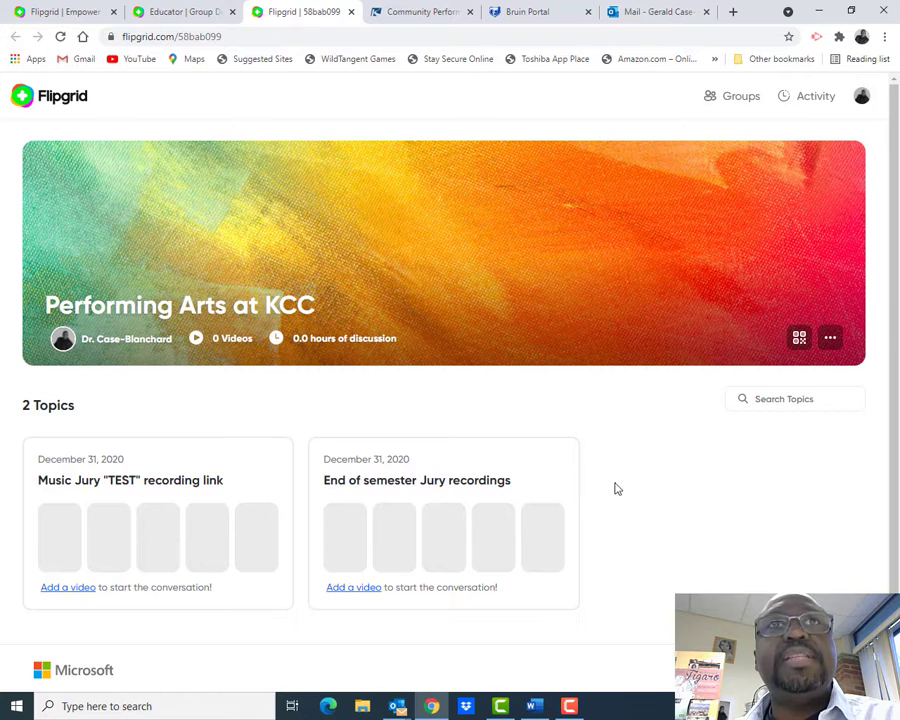
{"action": "scroll", "scroll_direction": "down", "scroll_amount": 3}
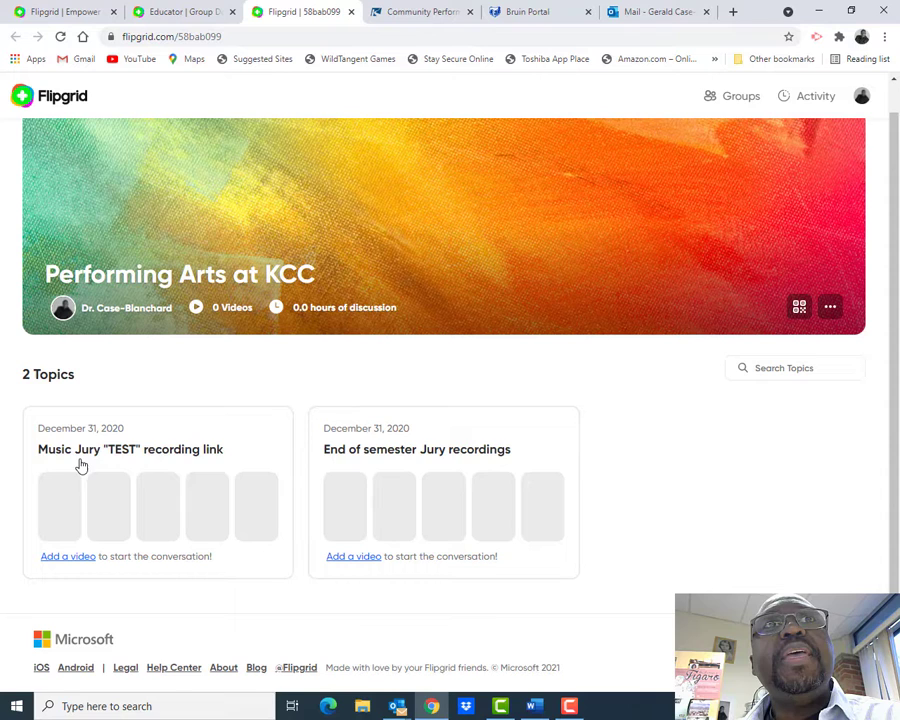
{"action": "mouse_move", "coordinate": [164, 476]}
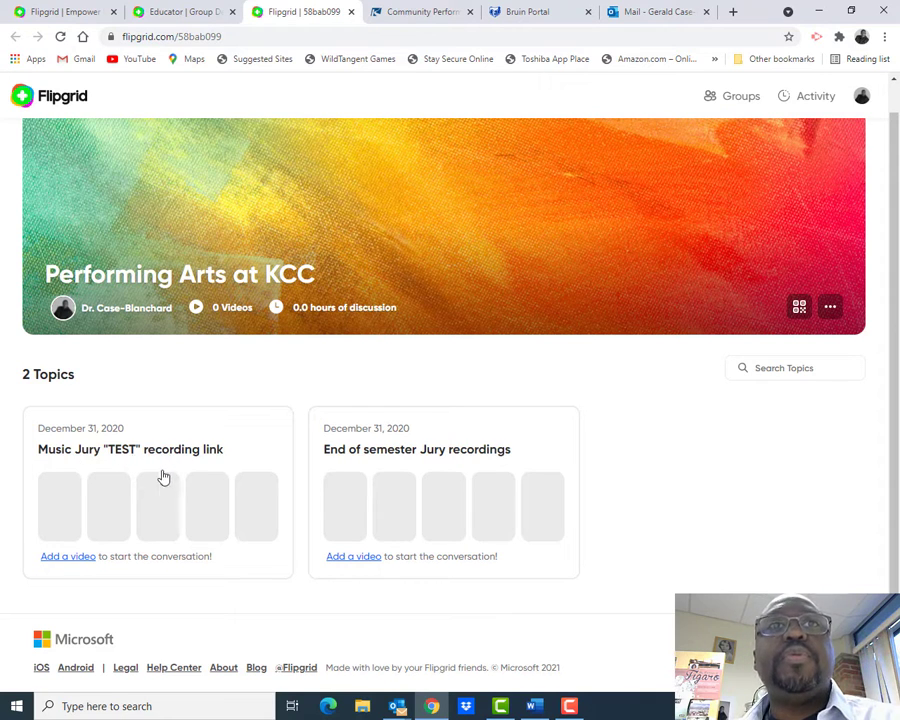
{"action": "mouse_move", "coordinate": [118, 520]}
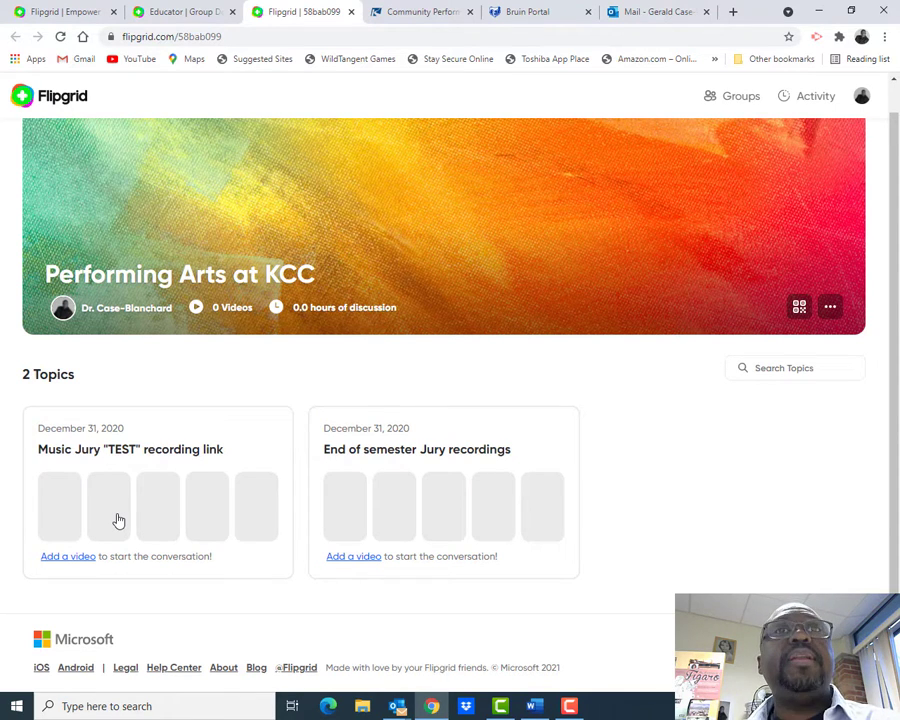
{"action": "mouse_move", "coordinate": [228, 424]}
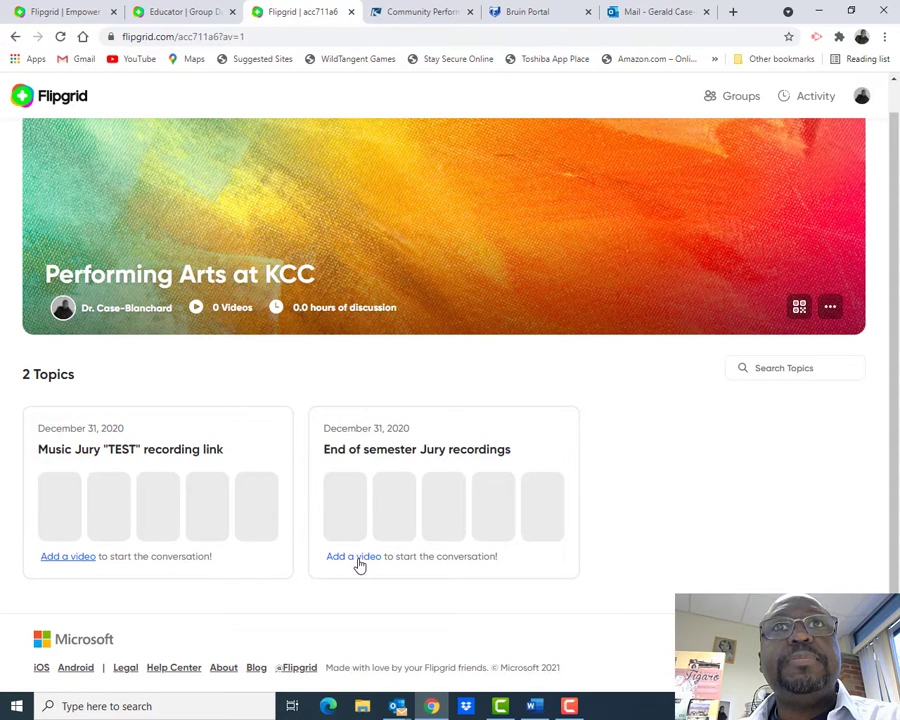
Start adding a video to End of semester Jury recordings via Import Video.
{"action": "left_click", "coordinate": [352, 556]}
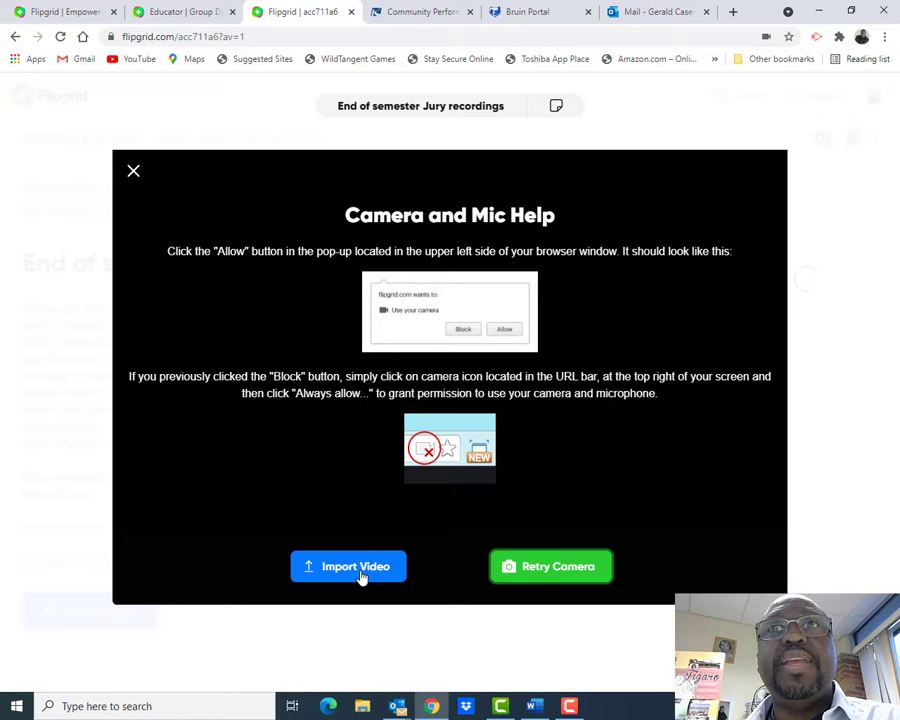
{"action": "mouse_move", "coordinate": [552, 566]}
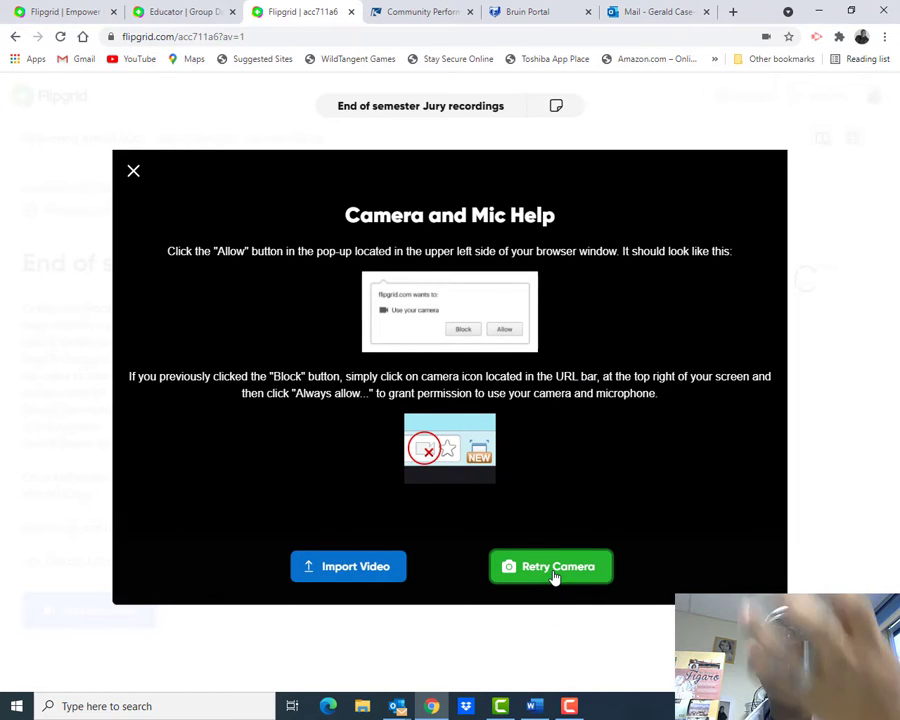
{"action": "mouse_move", "coordinate": [368, 588]}
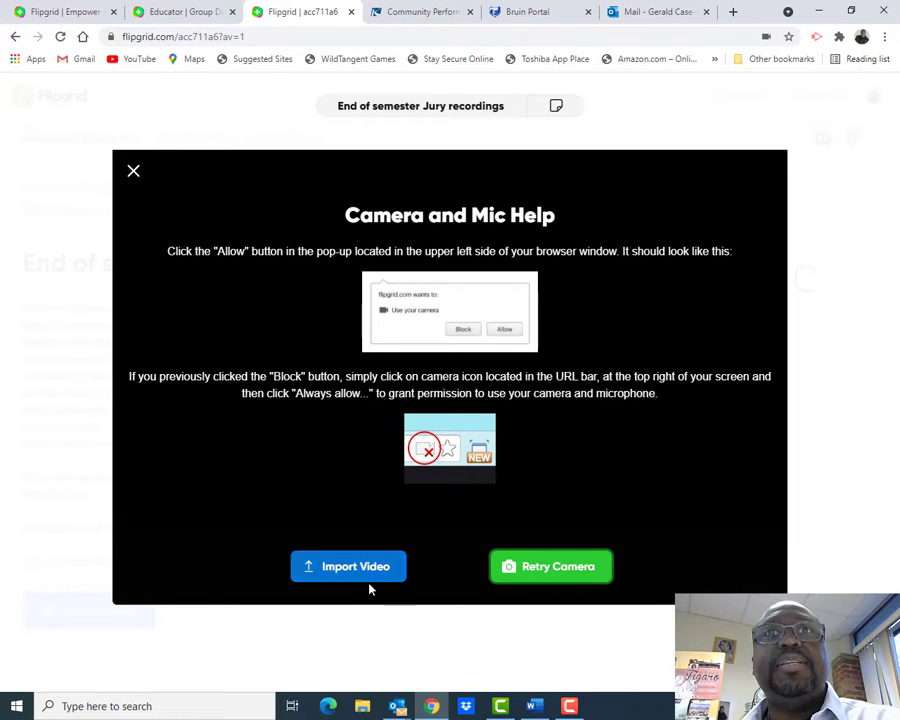
{"action": "left_click", "coordinate": [348, 566]}
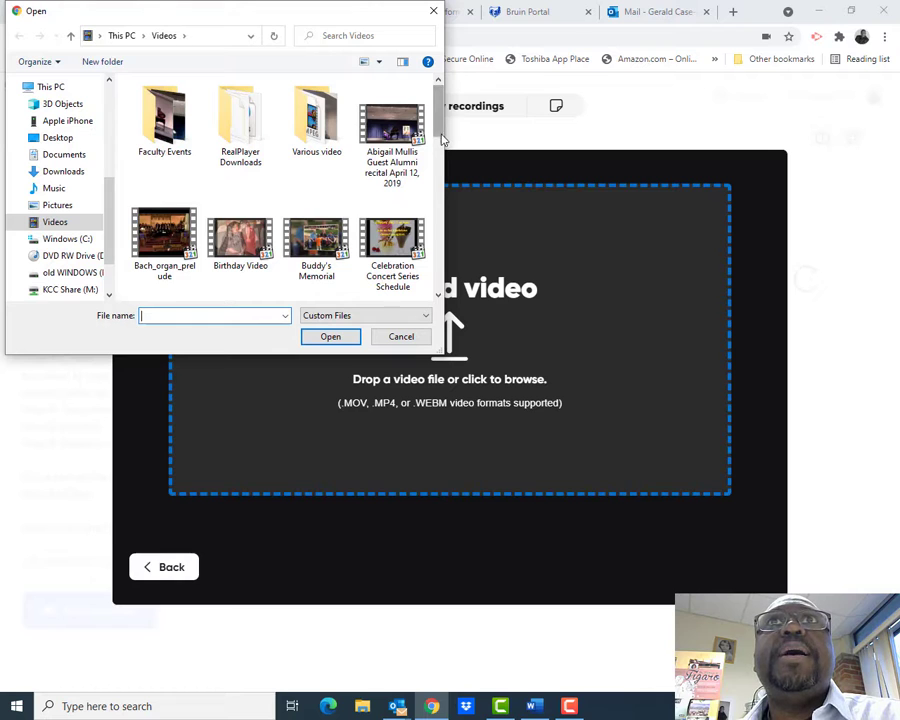
Upload the Bach_organ_prelude file from Videos and advance to the submission form.
{"action": "scroll", "scroll_direction": "down", "scroll_amount": 3}
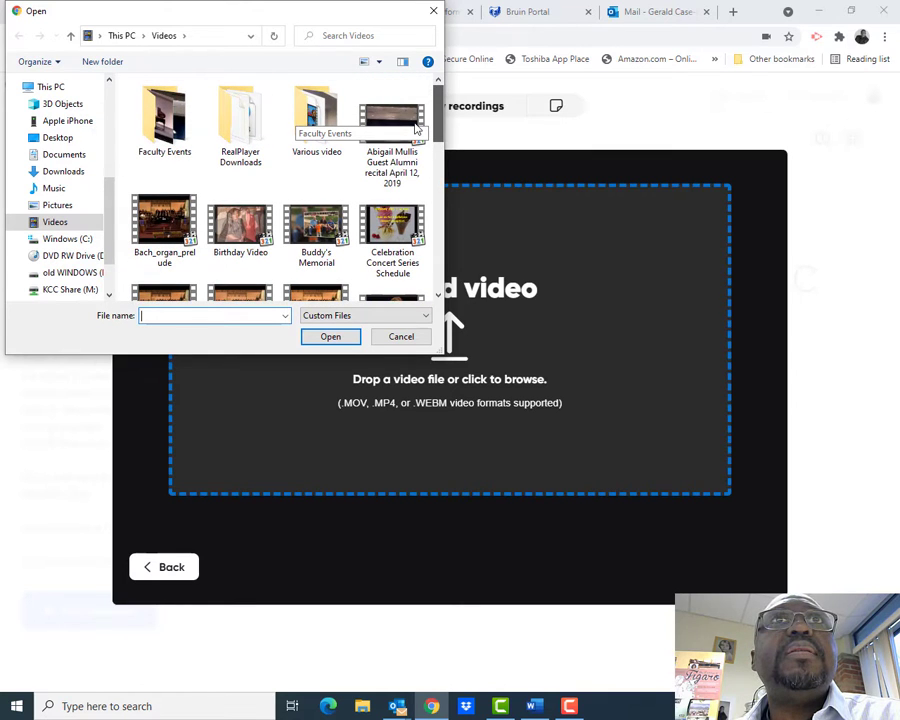
{"action": "mouse_move", "coordinate": [164, 120]}
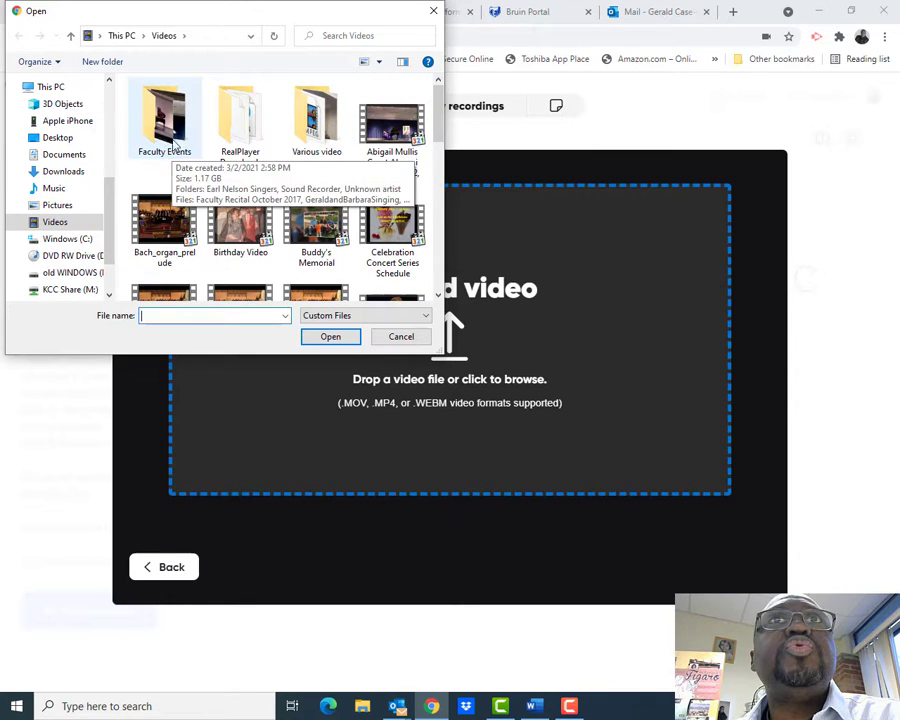
{"action": "mouse_move", "coordinate": [164, 224]}
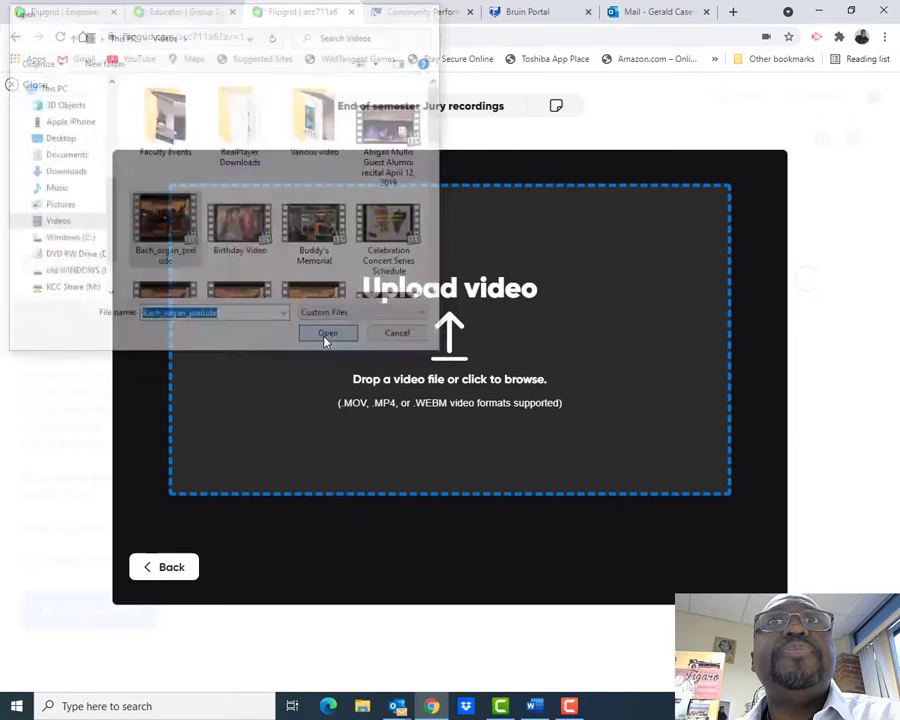
{"action": "left_click", "coordinate": [328, 332]}
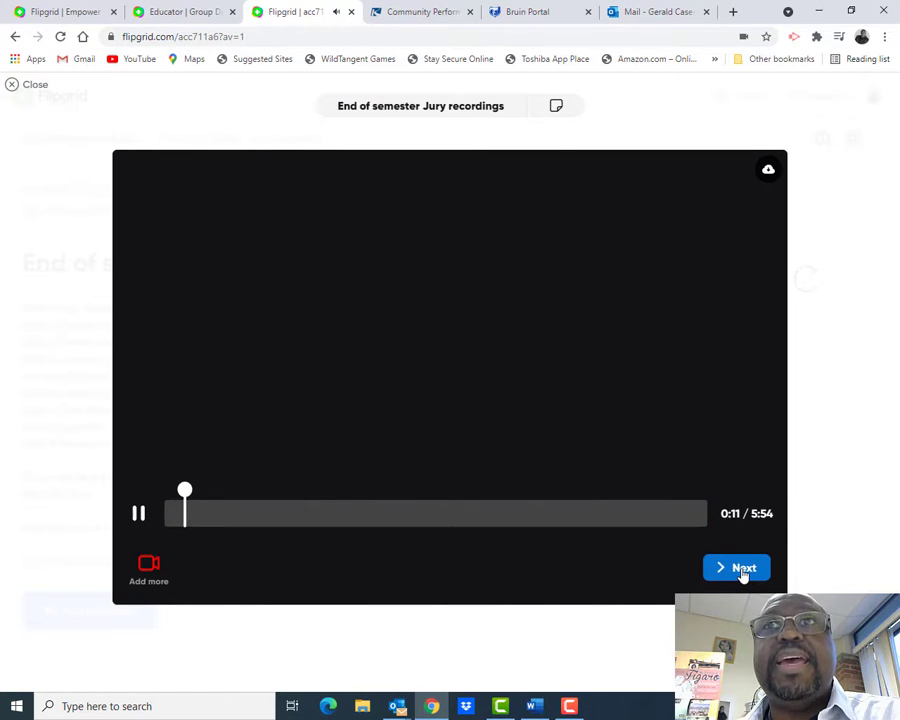
{"action": "left_click", "coordinate": [736, 568]}
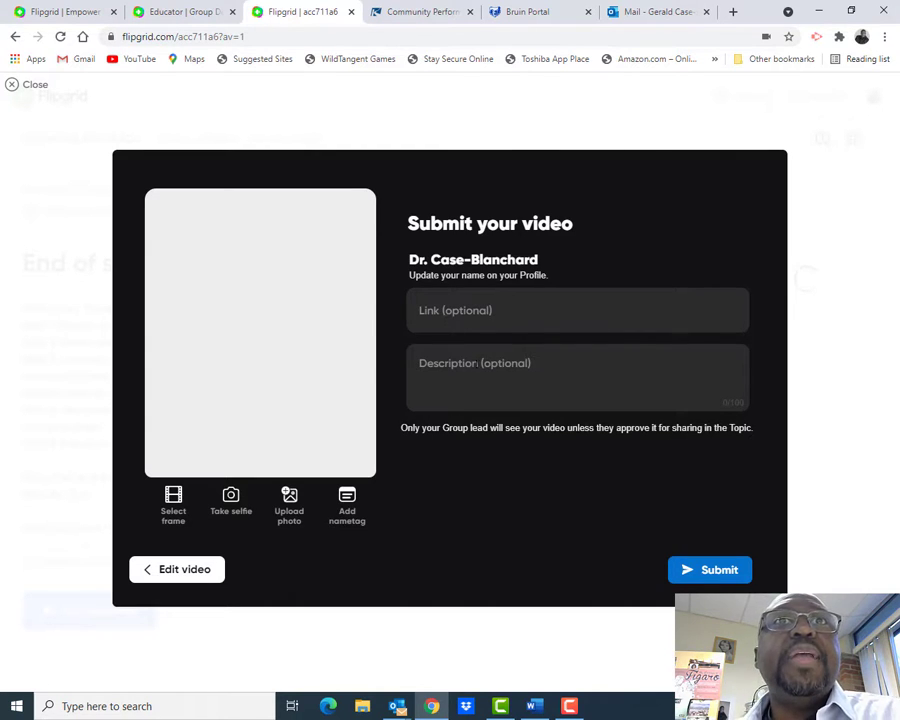
{"action": "mouse_move", "coordinate": [172, 540]}
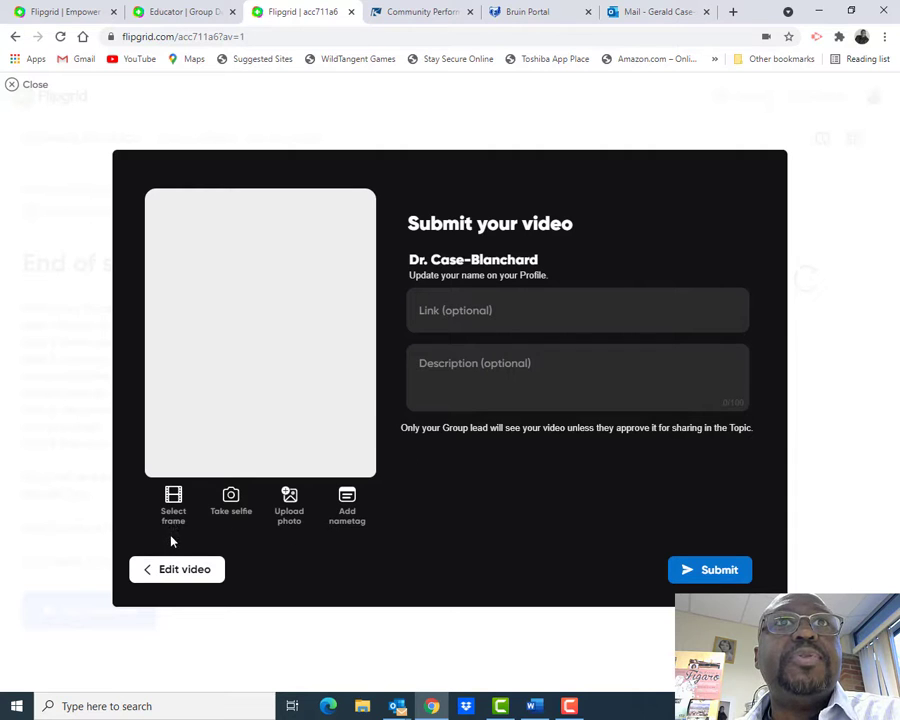
{"action": "mouse_move", "coordinate": [172, 504]}
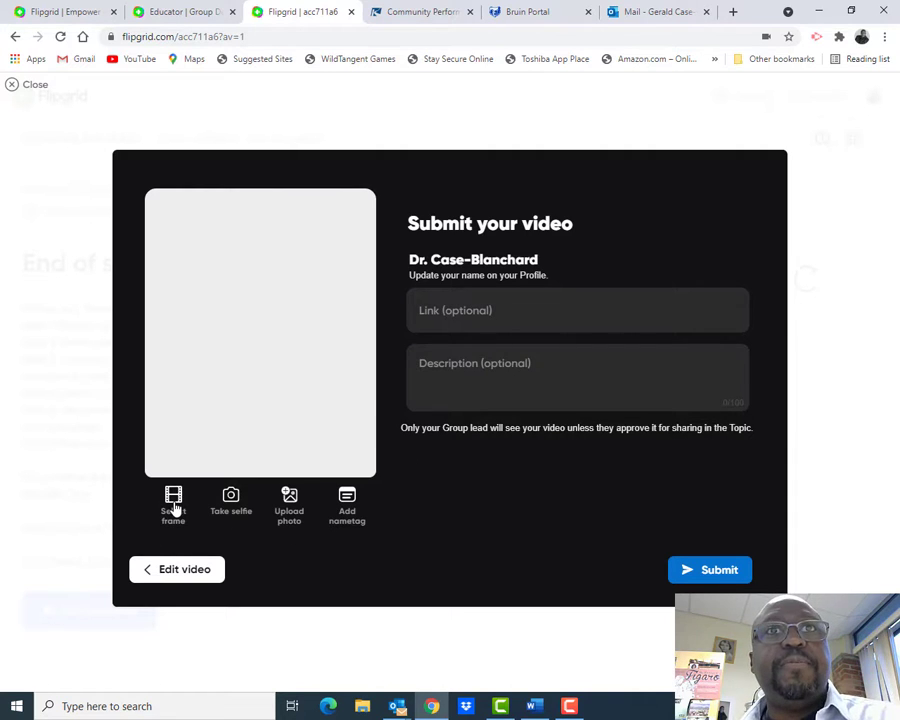
{"action": "left_click", "coordinate": [230, 504]}
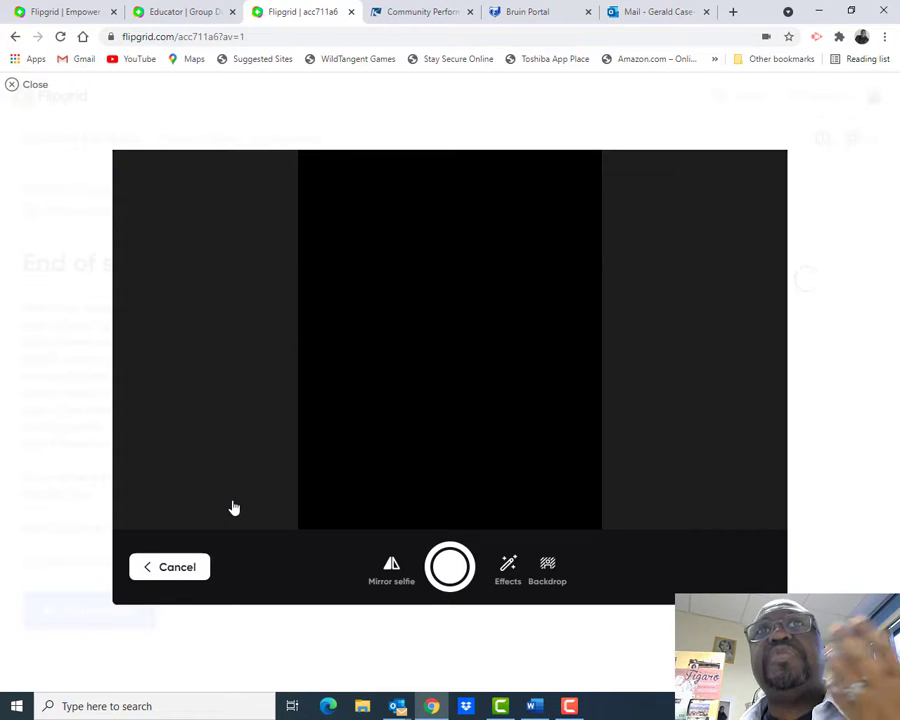
{"action": "mouse_move", "coordinate": [350, 556]}
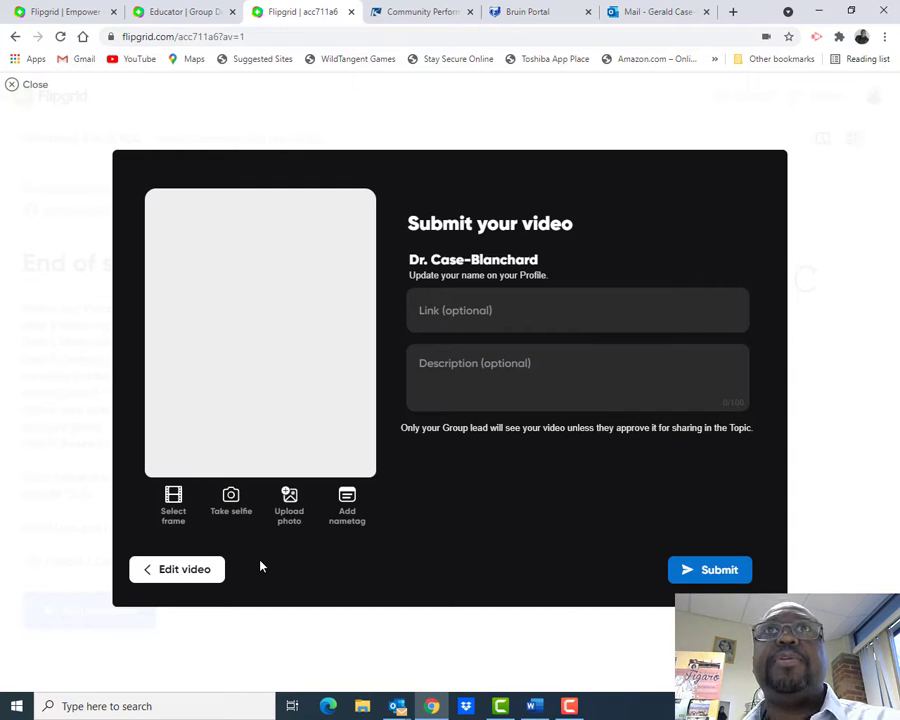
{"action": "mouse_move", "coordinate": [278, 568]}
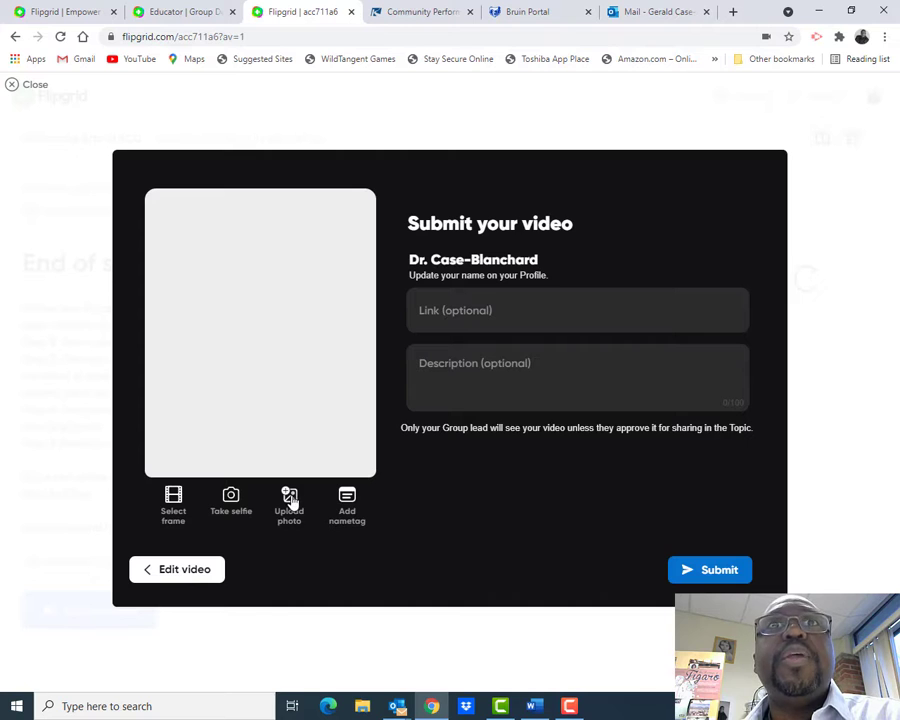
Upload JazzConcert-01 from Videos, accept its crop and confirm it as the cover photo.
{"action": "left_click", "coordinate": [288, 504]}
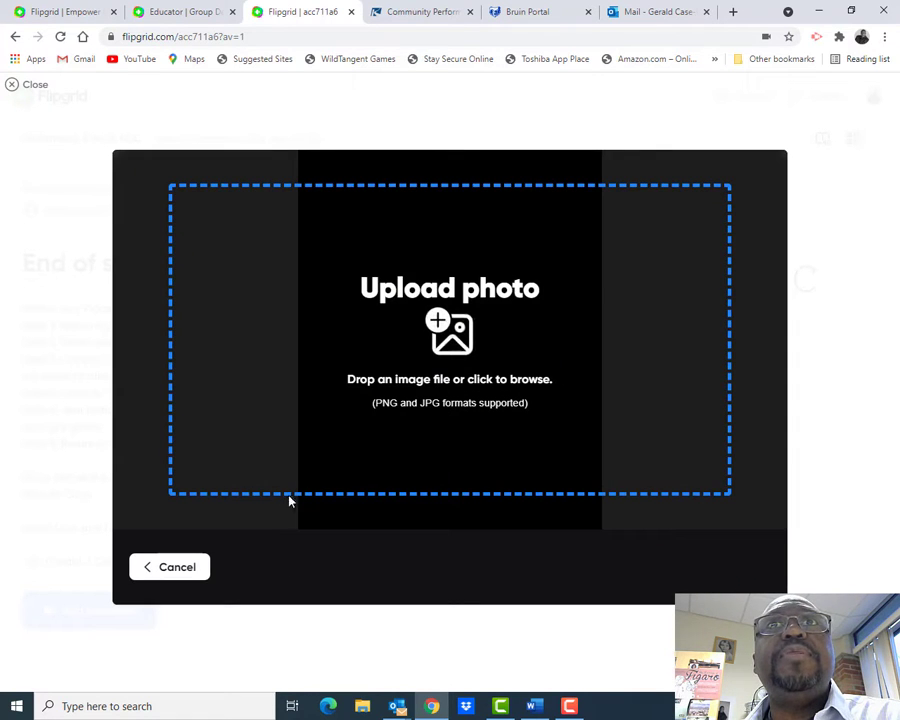
{"action": "left_click", "coordinate": [448, 350]}
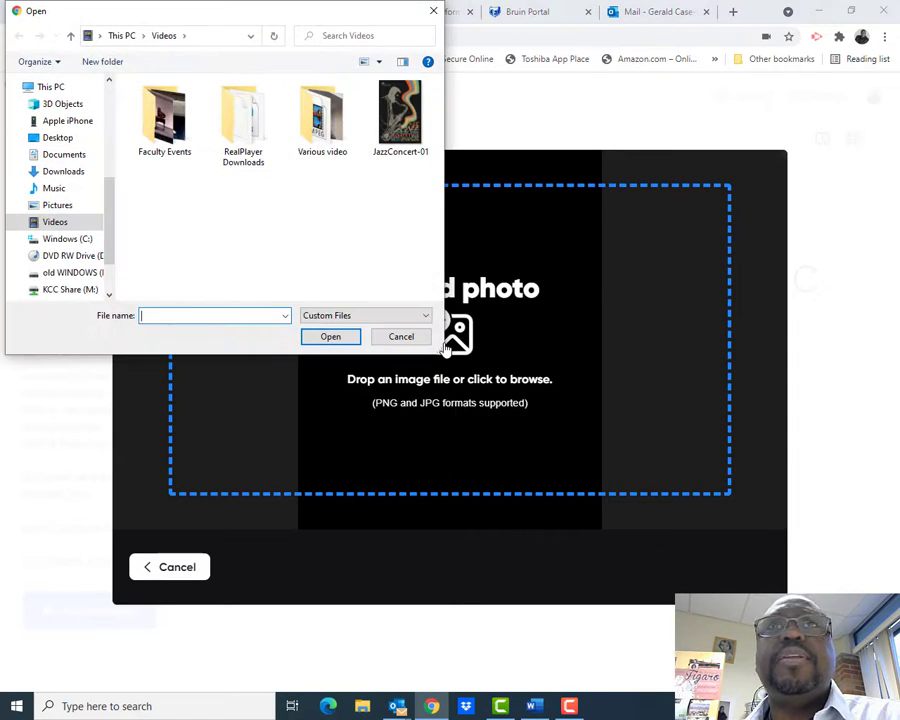
{"action": "left_click", "coordinate": [400, 114]}
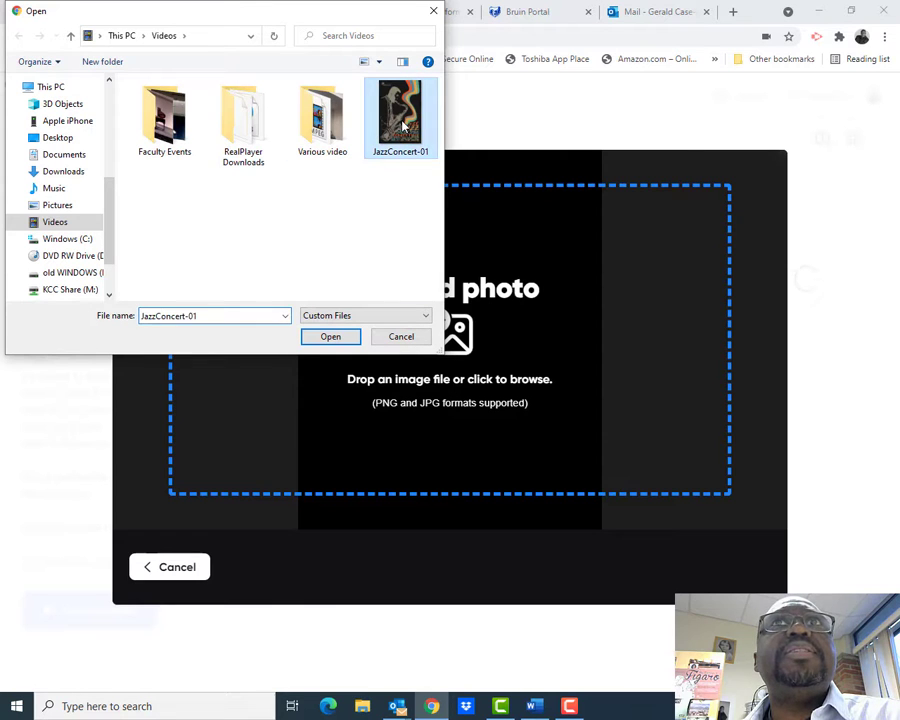
{"action": "left_click", "coordinate": [330, 336]}
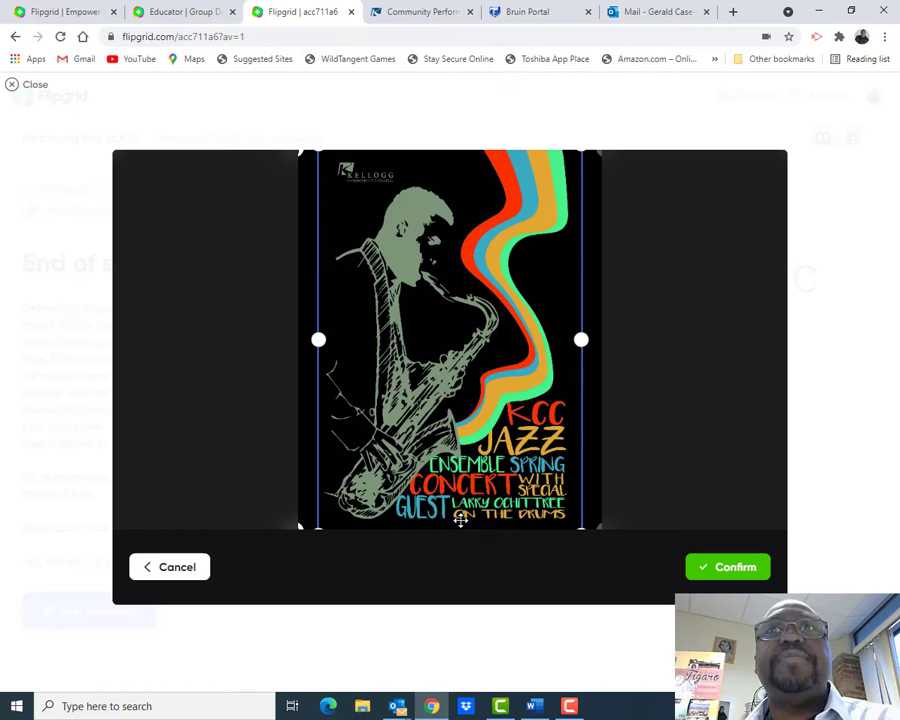
{"action": "left_click", "coordinate": [728, 568]}
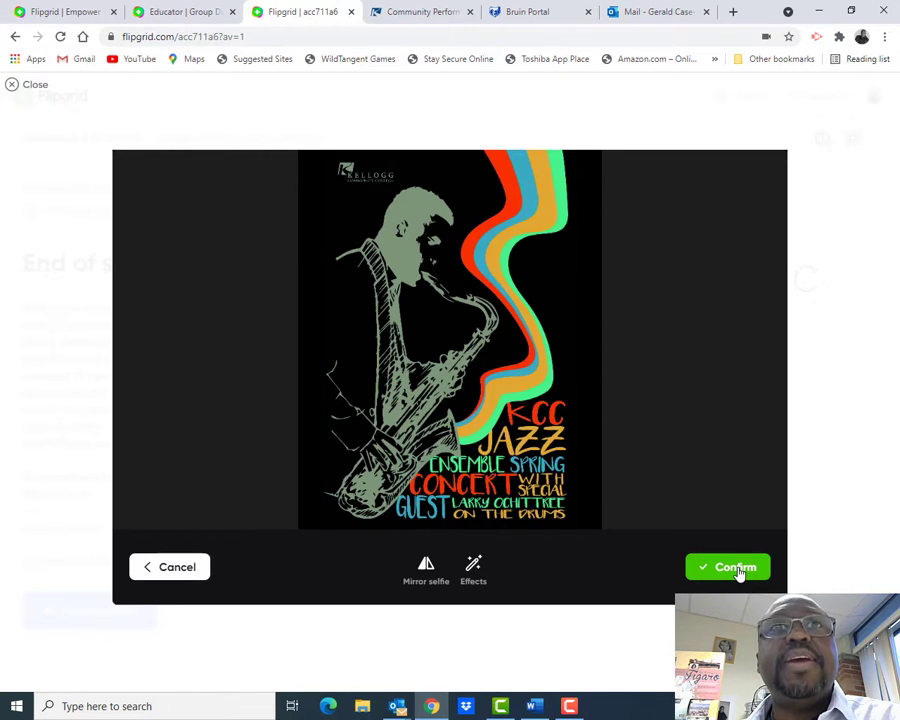
{"action": "left_click", "coordinate": [728, 568]}
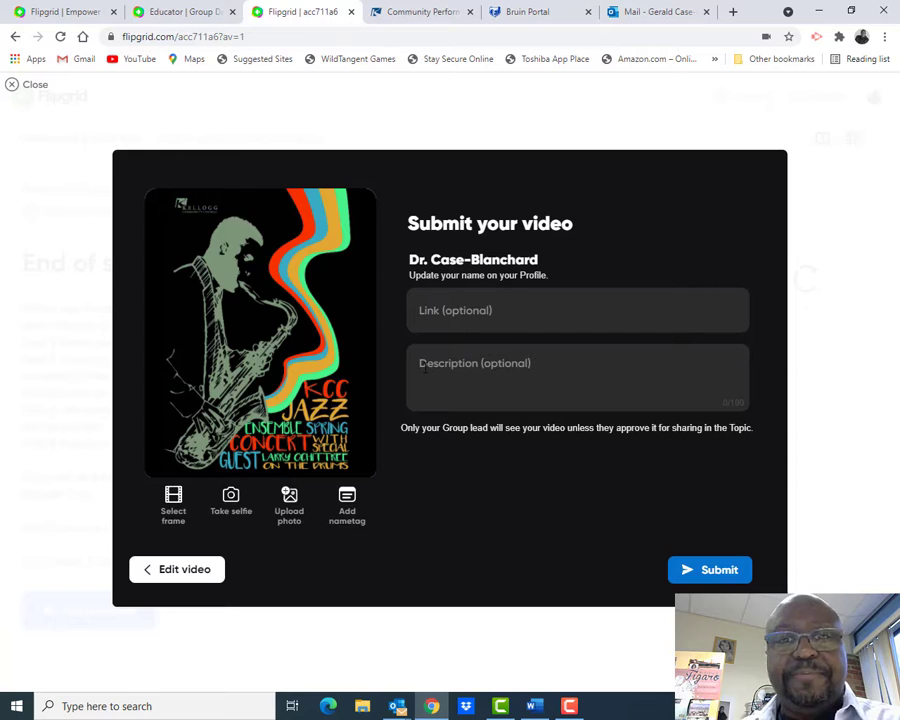
Fill the Description field with 'Bach two part invention #1'.
{"action": "type", "text": "Bad"}
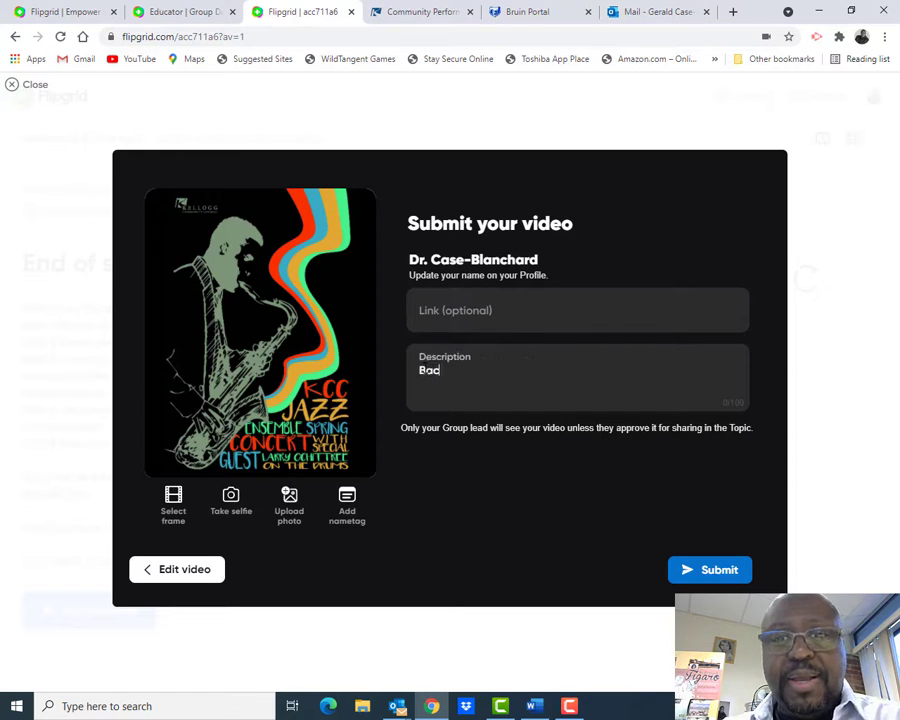
{"action": "type", "text": "Bach two"}
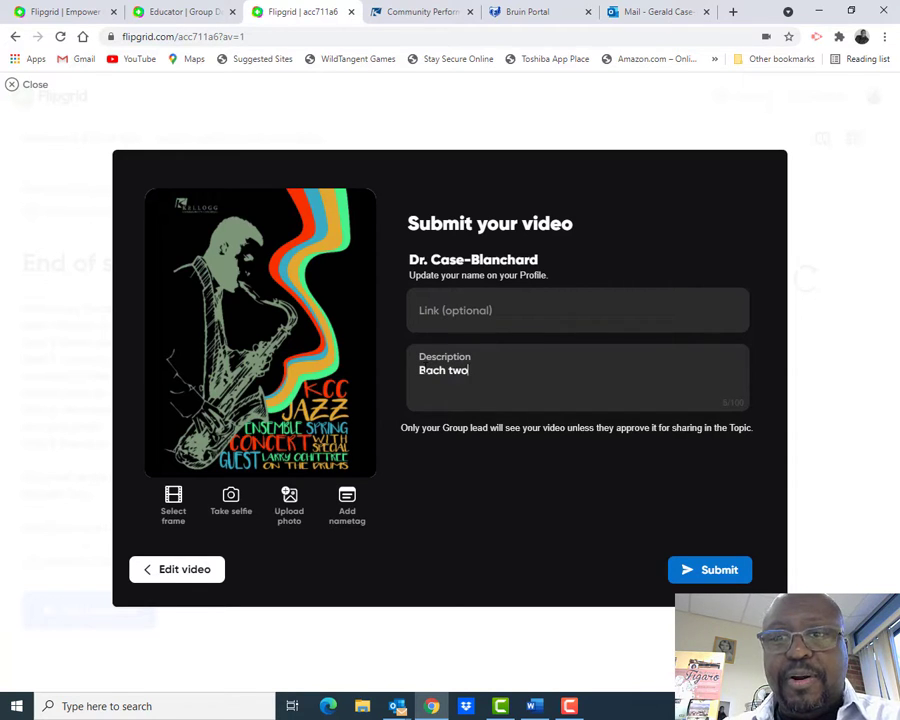
{"action": "type", "text": "part invention #"}
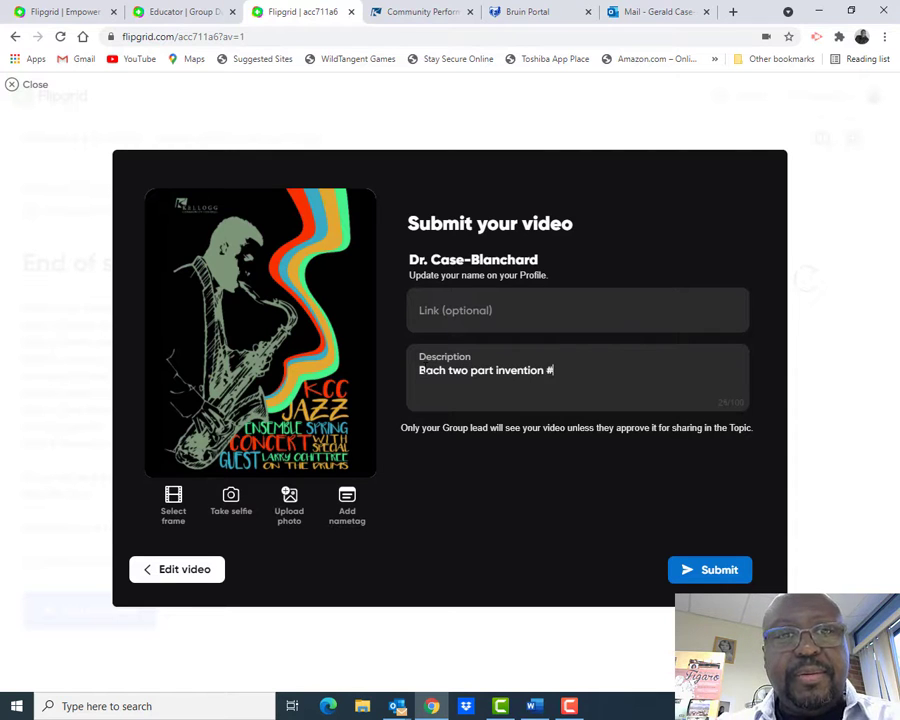
{"action": "type", "text": "1"}
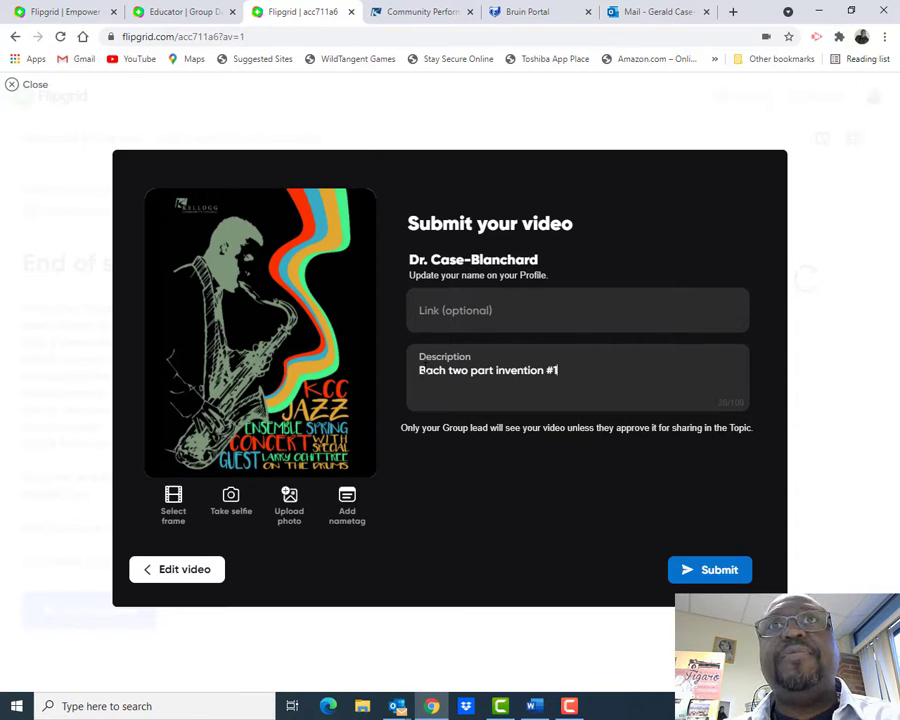
{"action": "type", "text": ","}
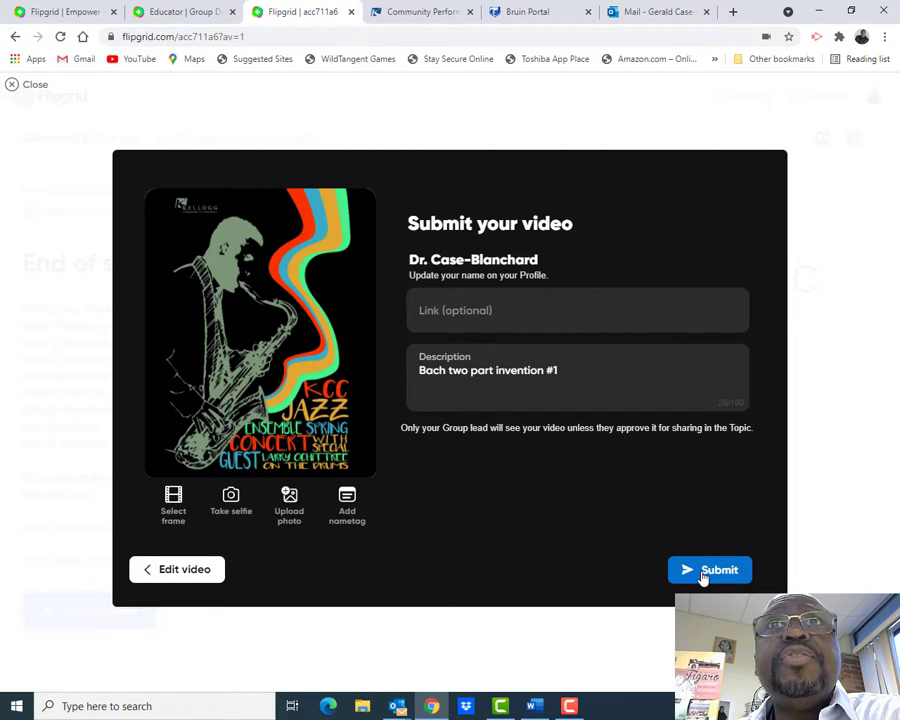
Submit the video, copy its share link and finish with Done back at the topic.
{"action": "left_click", "coordinate": [710, 568]}
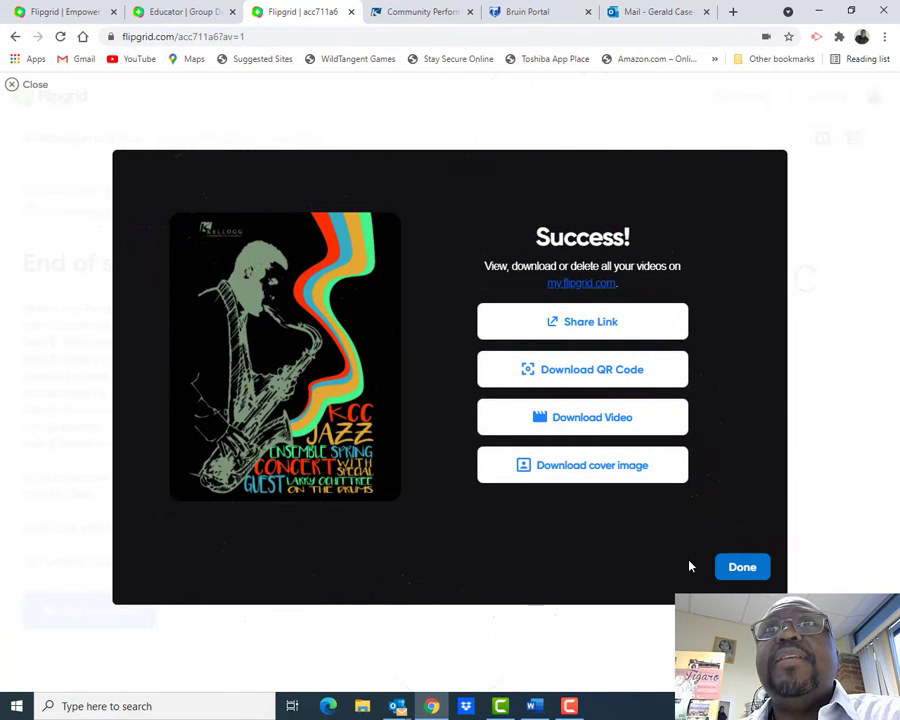
{"action": "mouse_move", "coordinate": [736, 500]}
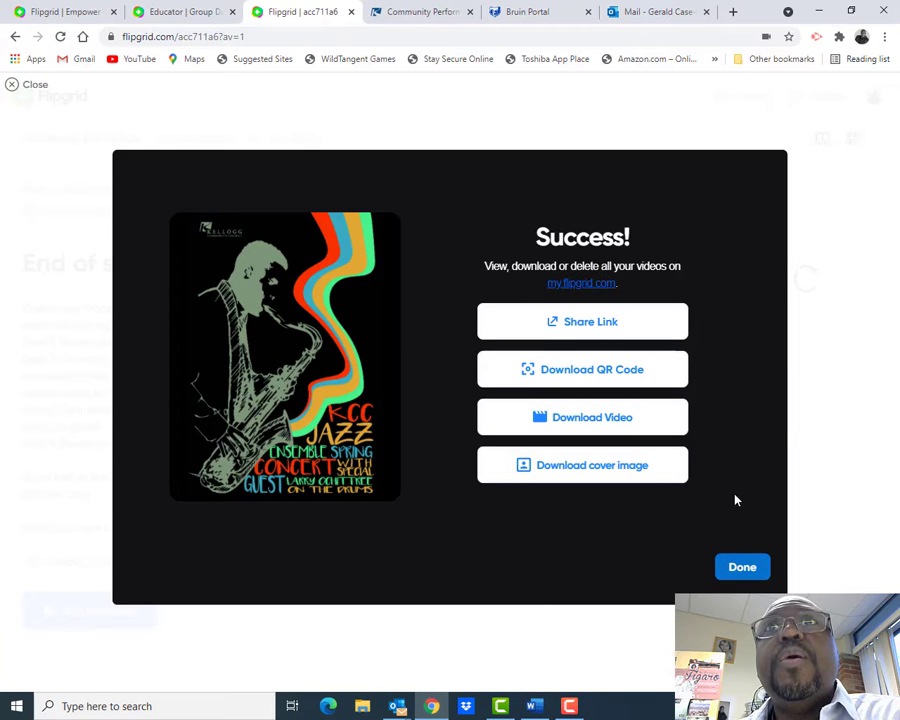
{"action": "mouse_move", "coordinate": [610, 384]}
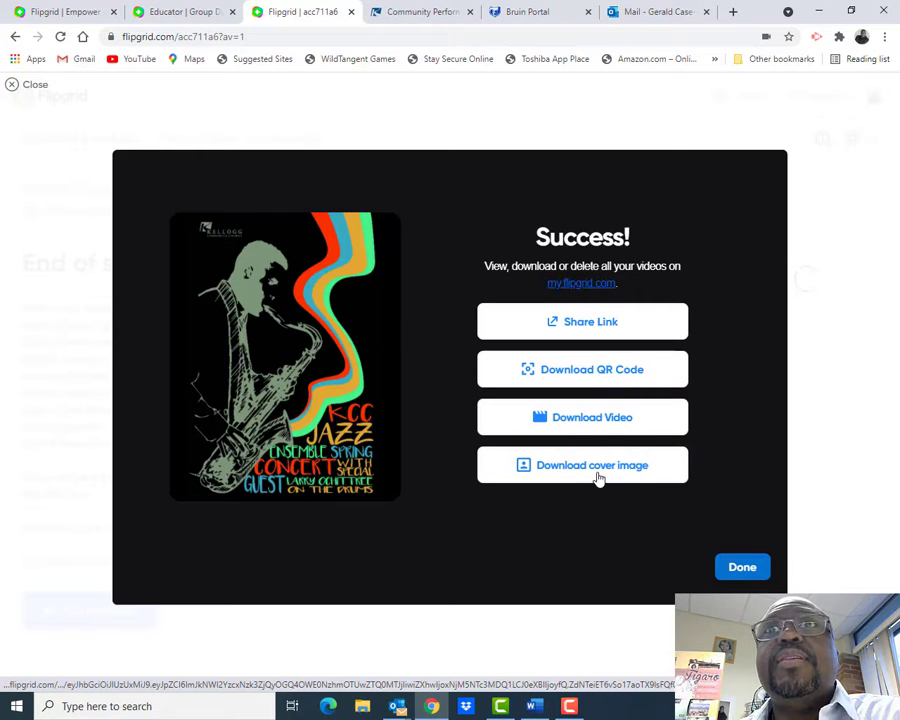
{"action": "mouse_move", "coordinate": [576, 340]}
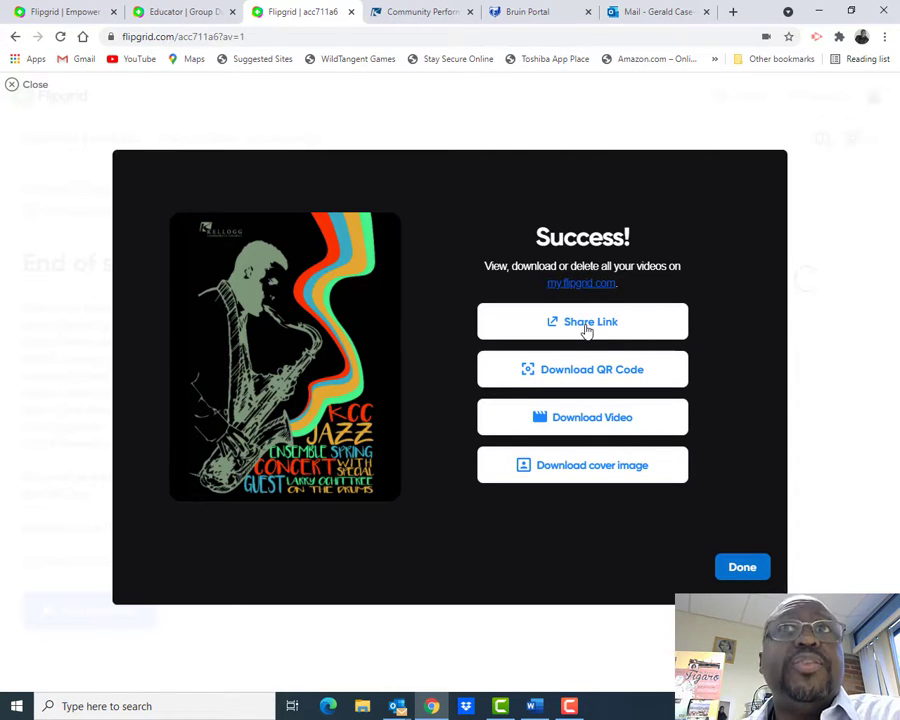
{"action": "left_click", "coordinate": [742, 568]}
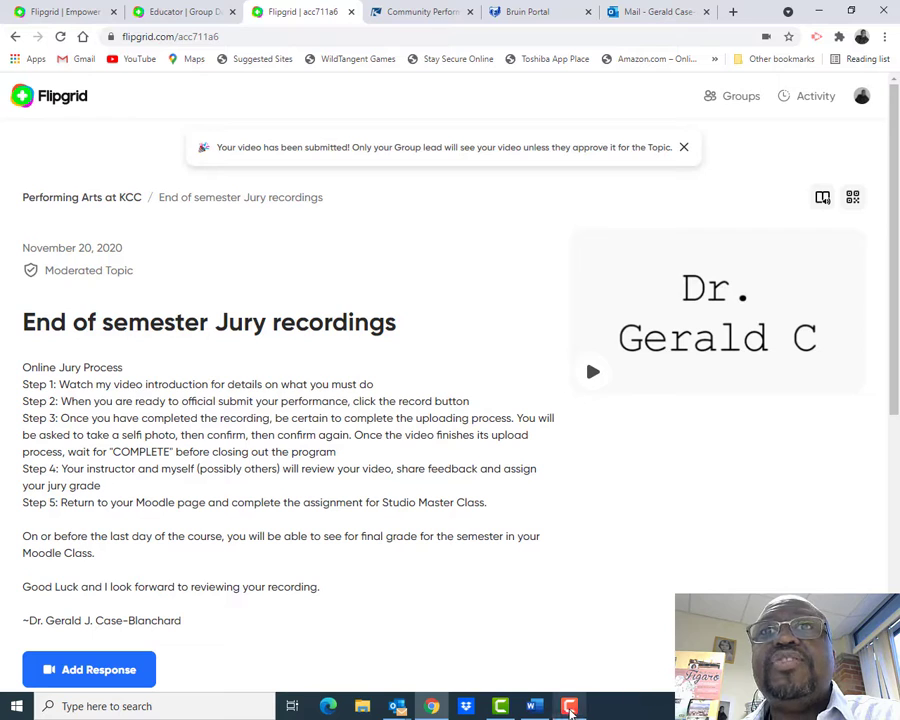
{"action": "left_click", "coordinate": [570, 706]}
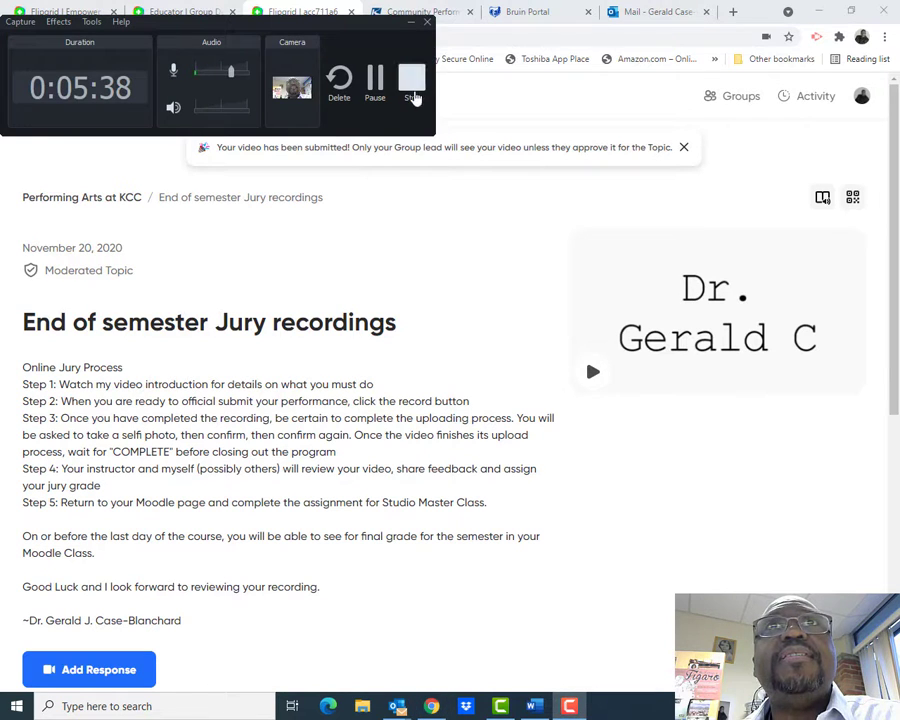